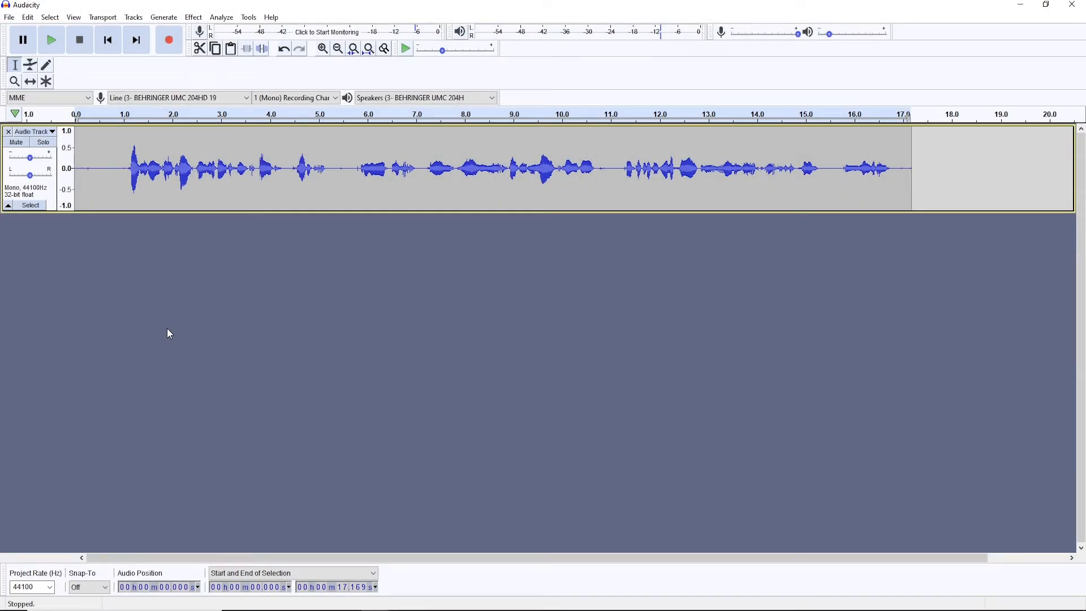
mouse_move(201, 346)
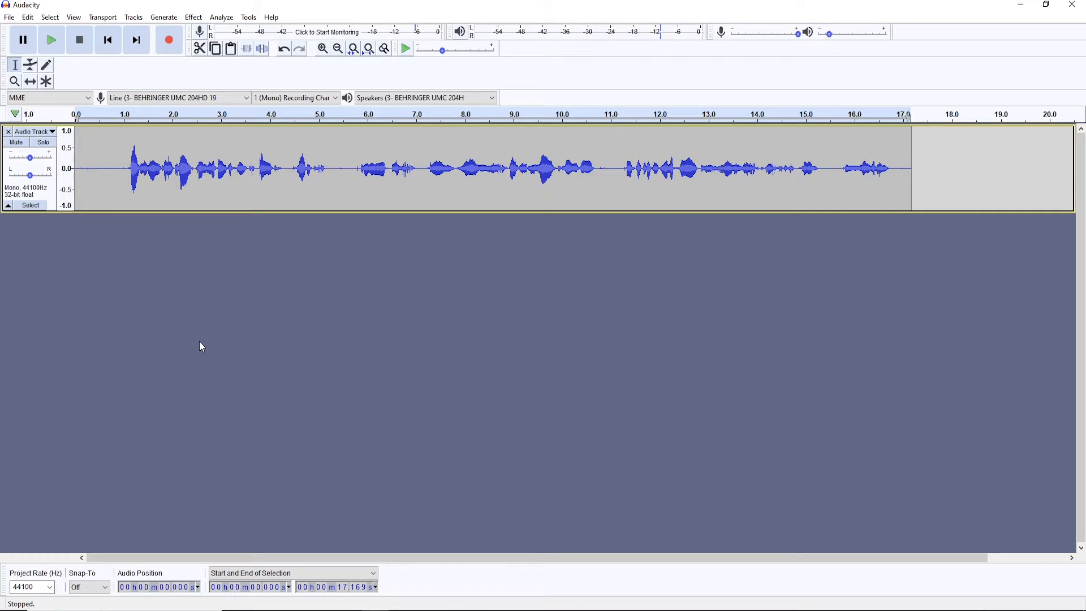
mouse_move(412, 254)
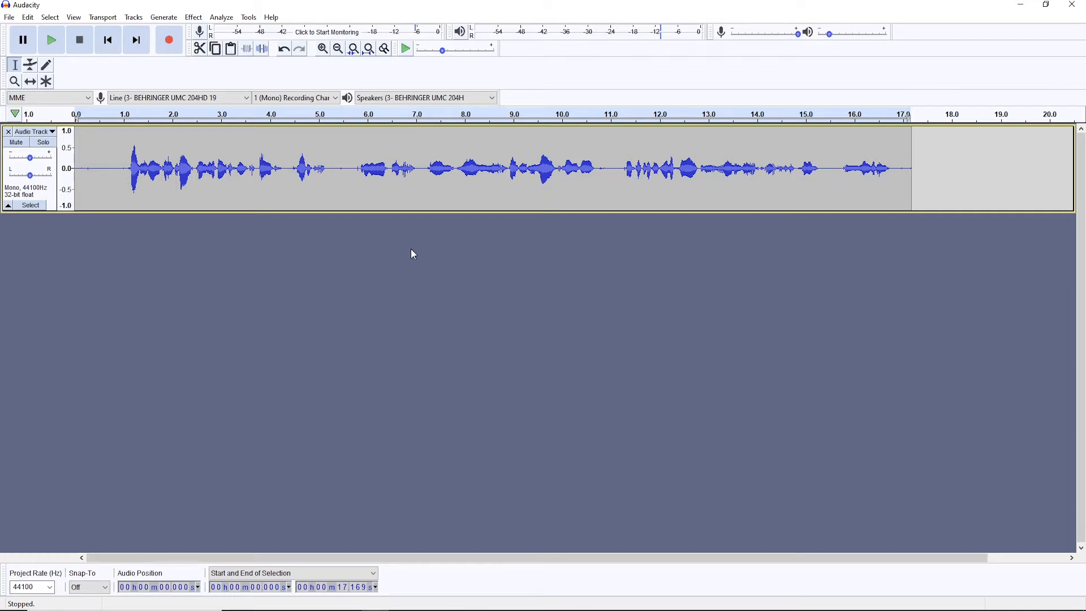
mouse_move(390, 202)
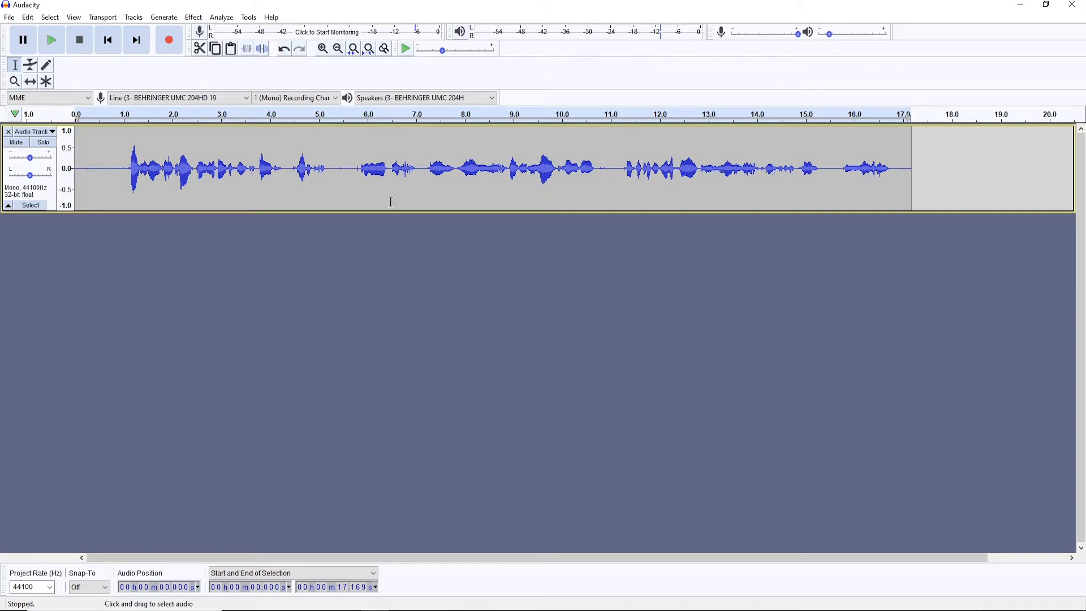
mouse_move(384, 195)
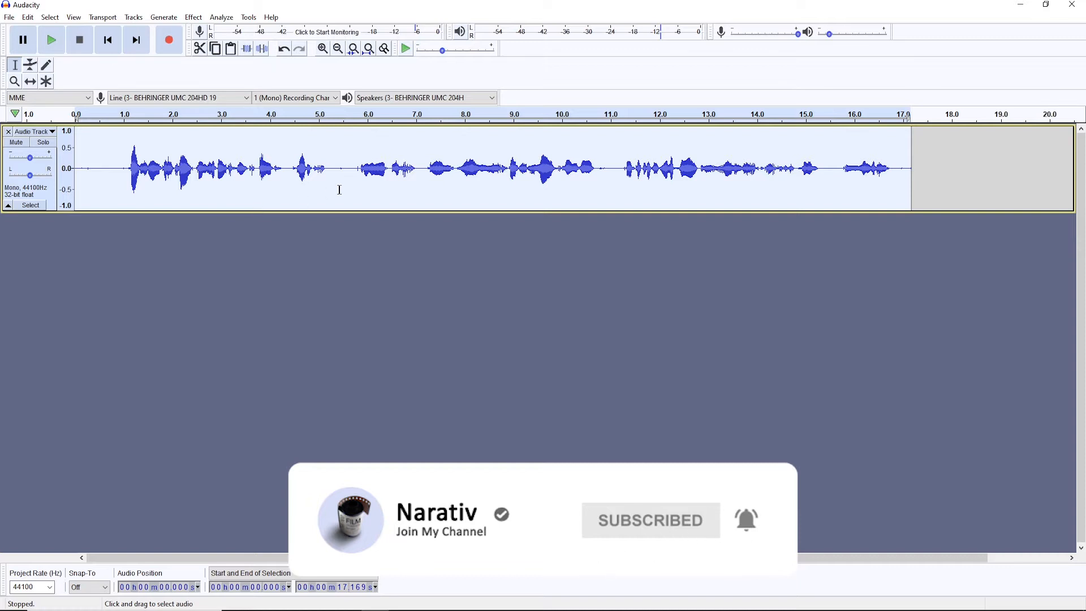
- Launch Graphic EQ from the Effect menu on the voice track and move its dialog below the waveform
left_click(192, 17)
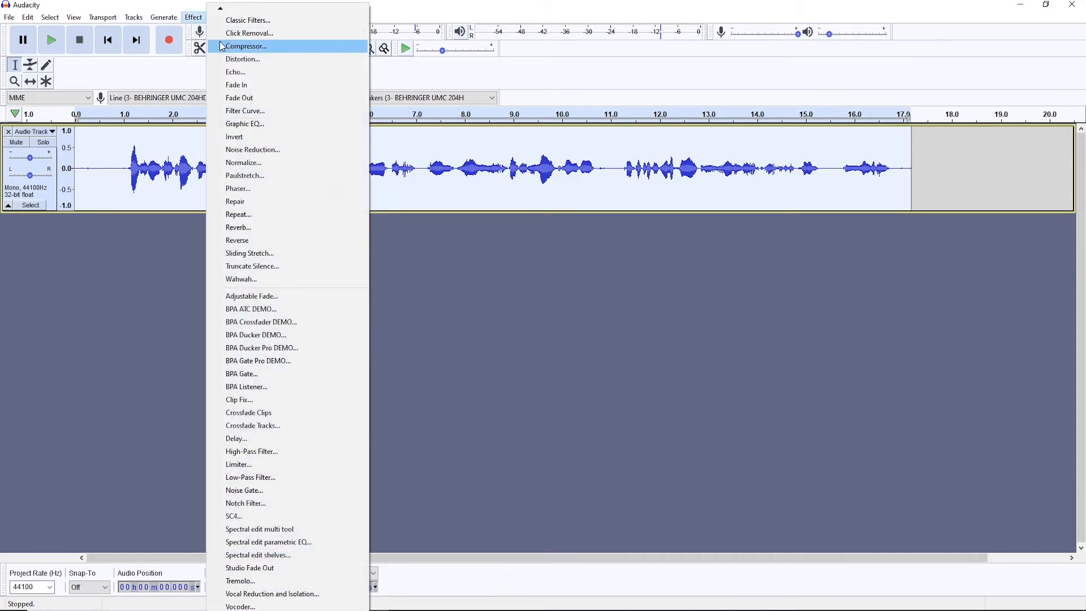
mouse_move(245, 123)
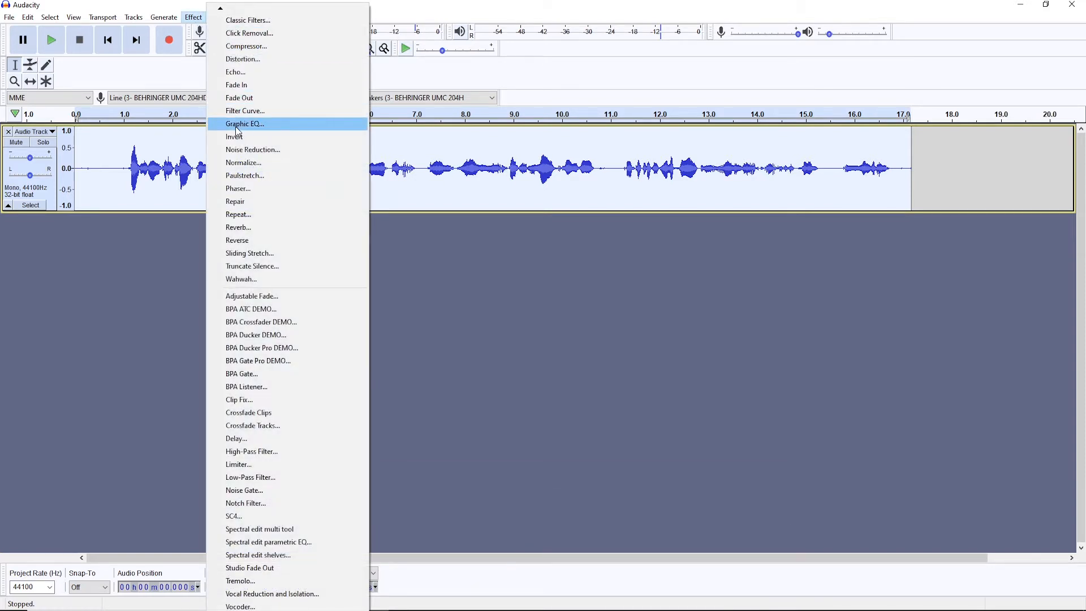
left_click(244, 123)
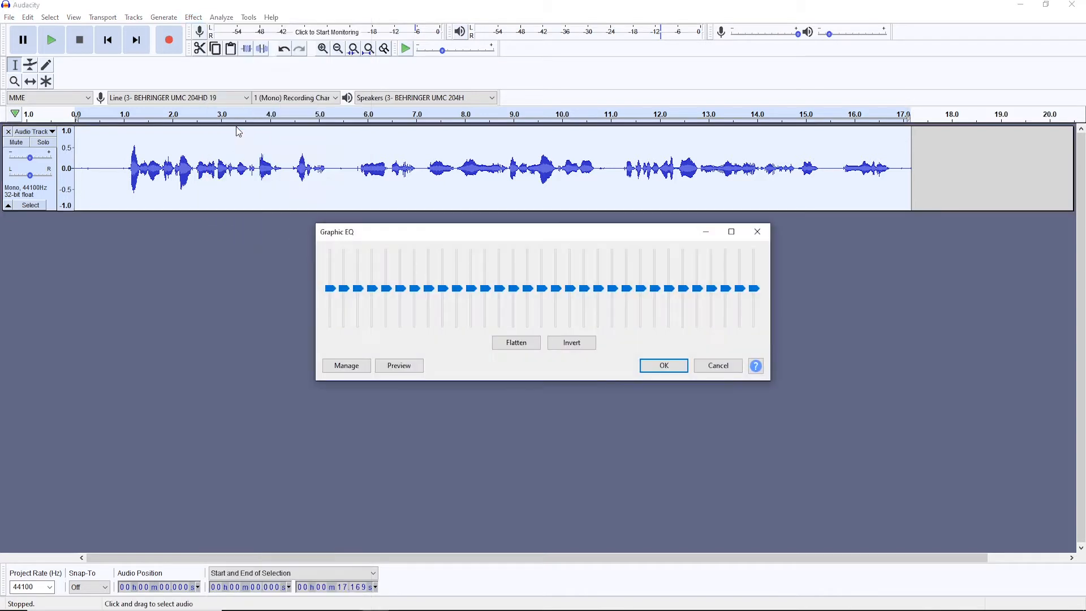
left_click_drag(338, 231, 322, 256)
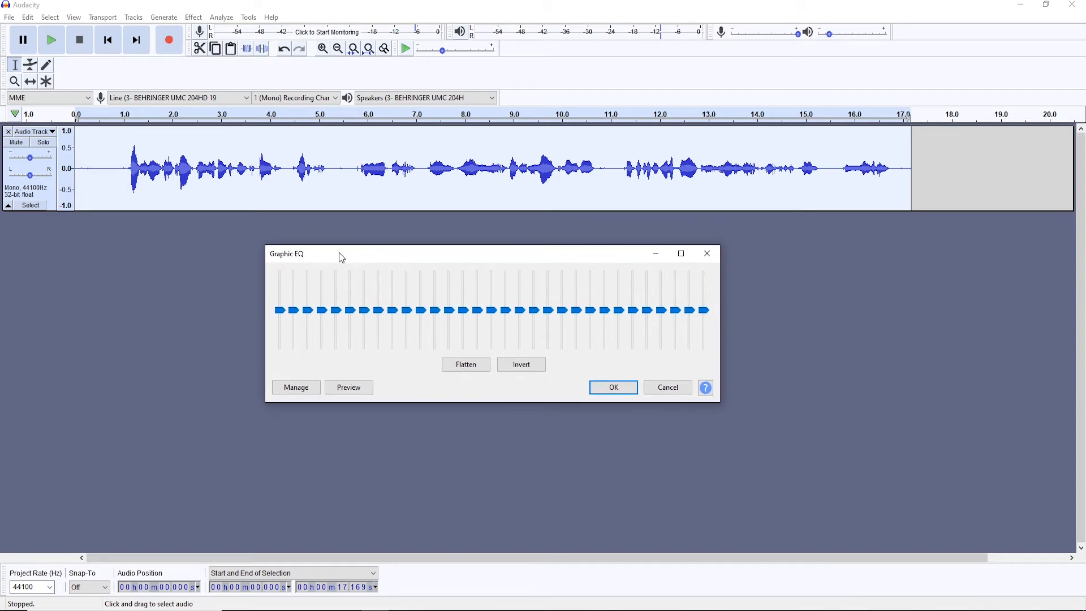
mouse_move(346, 255)
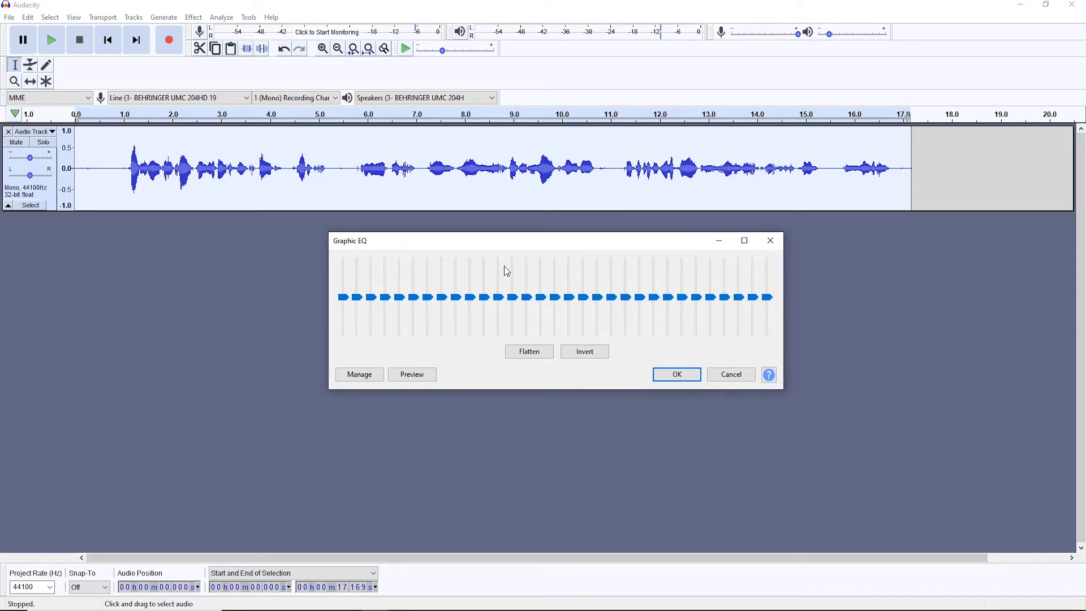
mouse_move(351, 282)
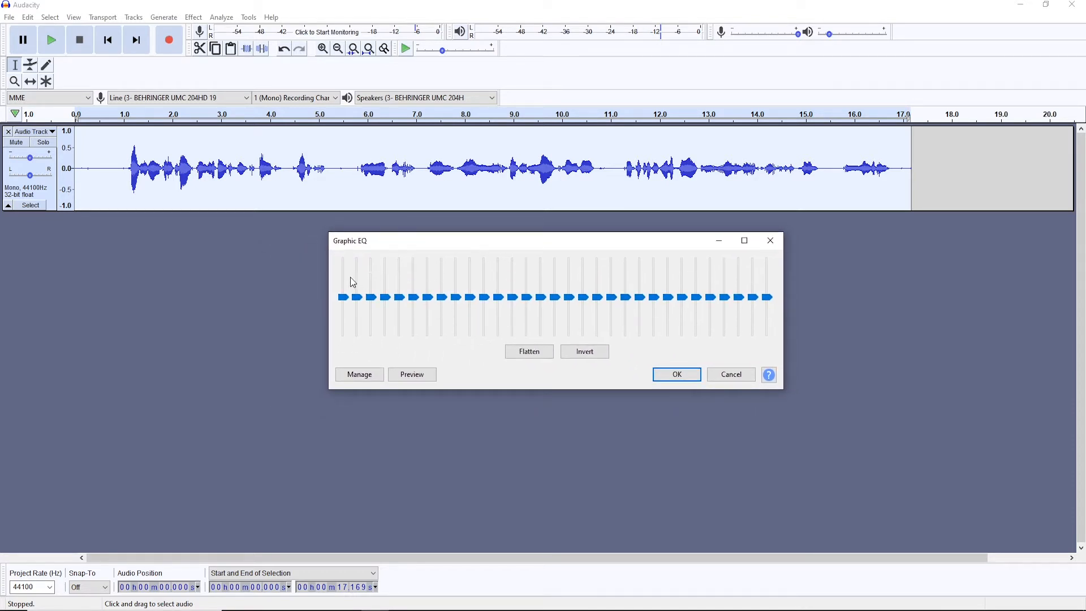
mouse_move(598, 249)
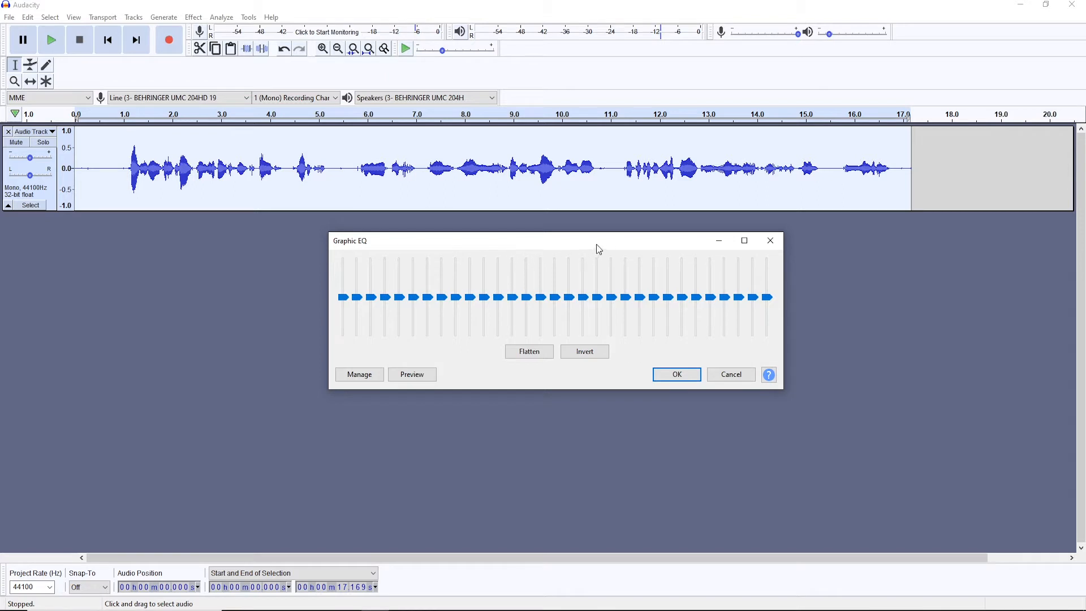
mouse_move(456, 210)
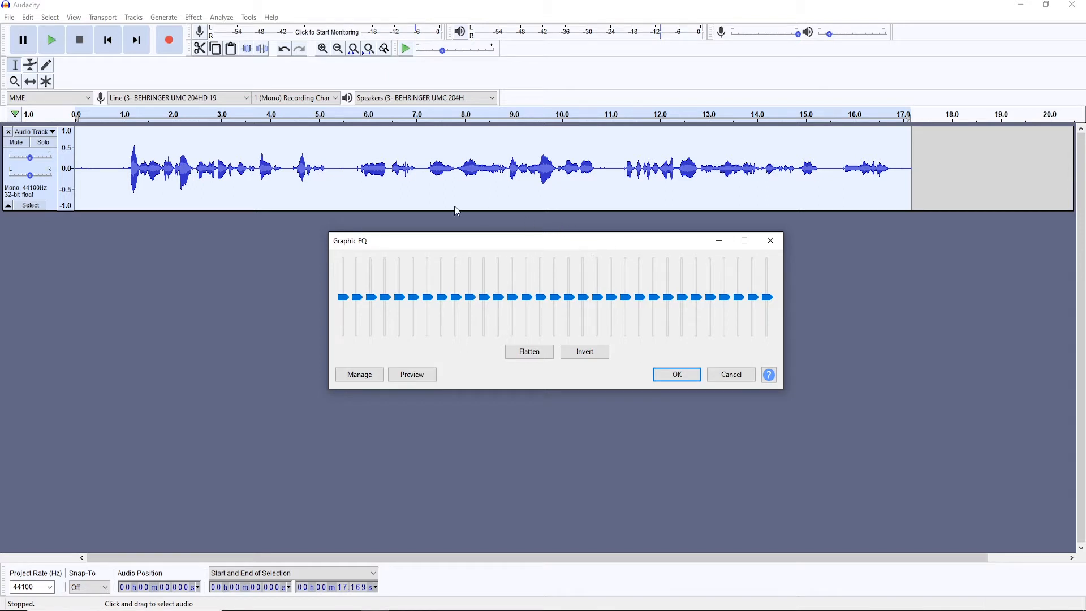
mouse_move(352, 338)
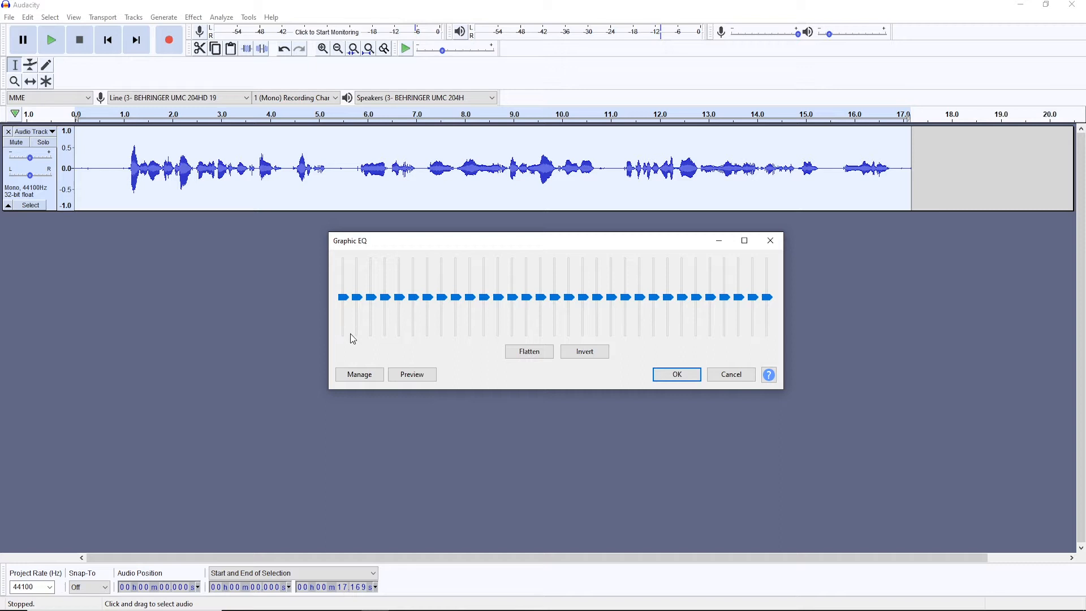
mouse_move(343, 298)
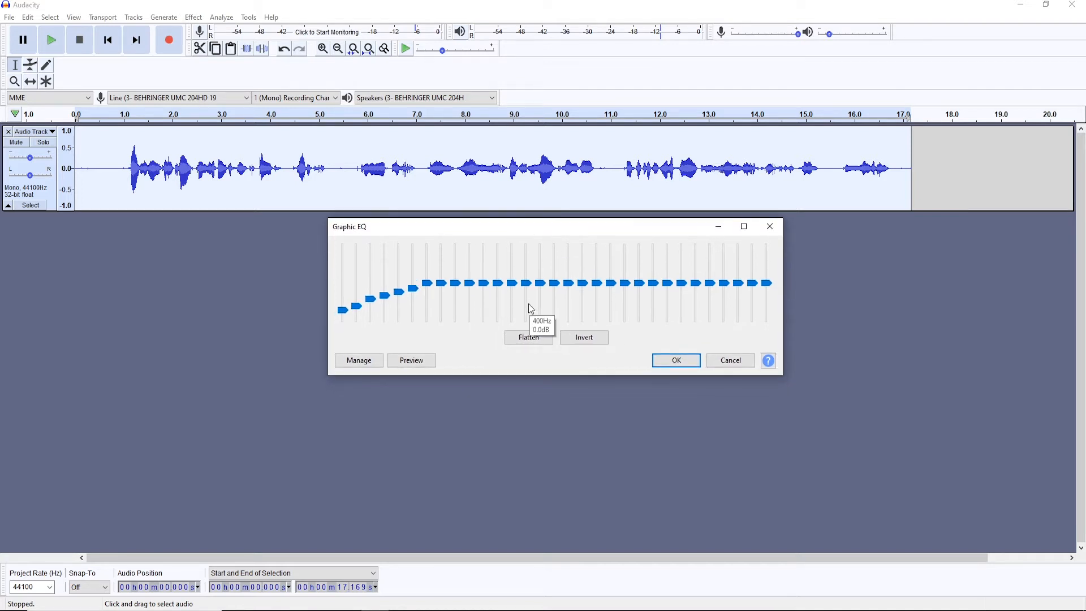
mouse_move(511, 284)
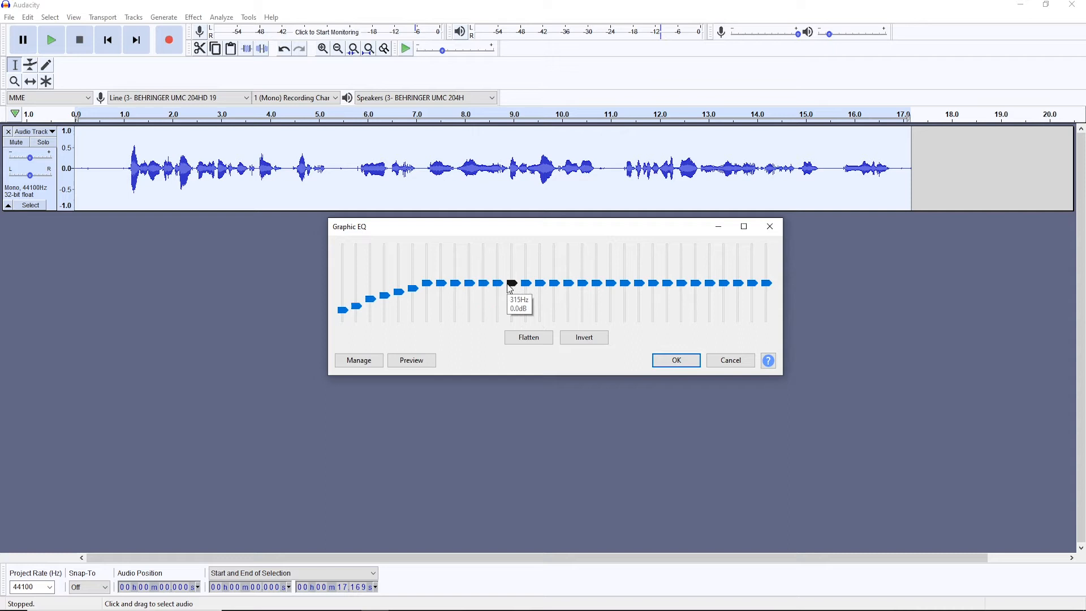
mouse_move(525, 284)
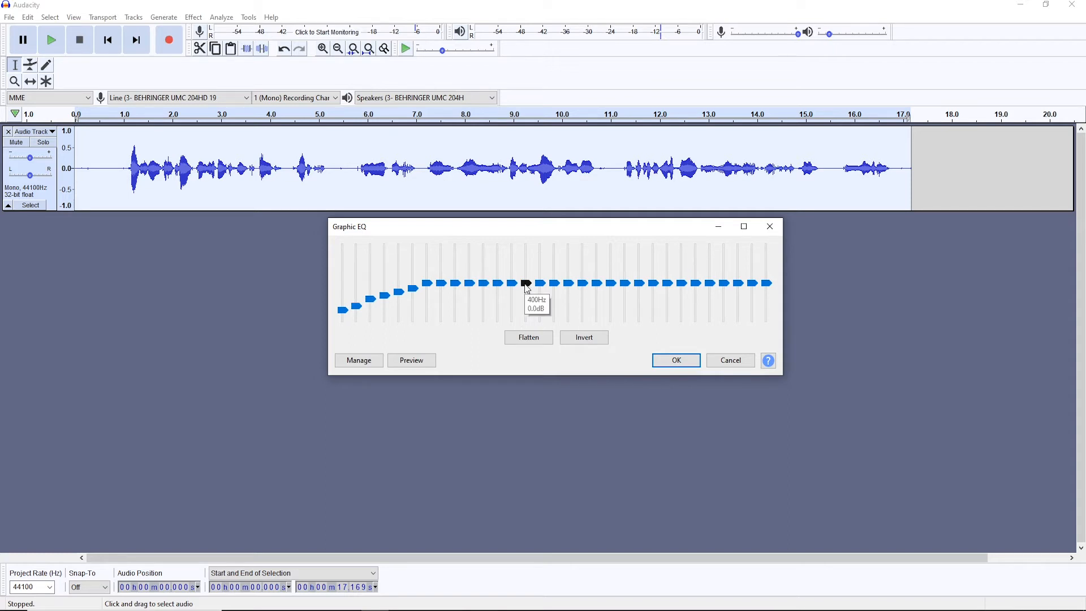
mouse_move(511, 284)
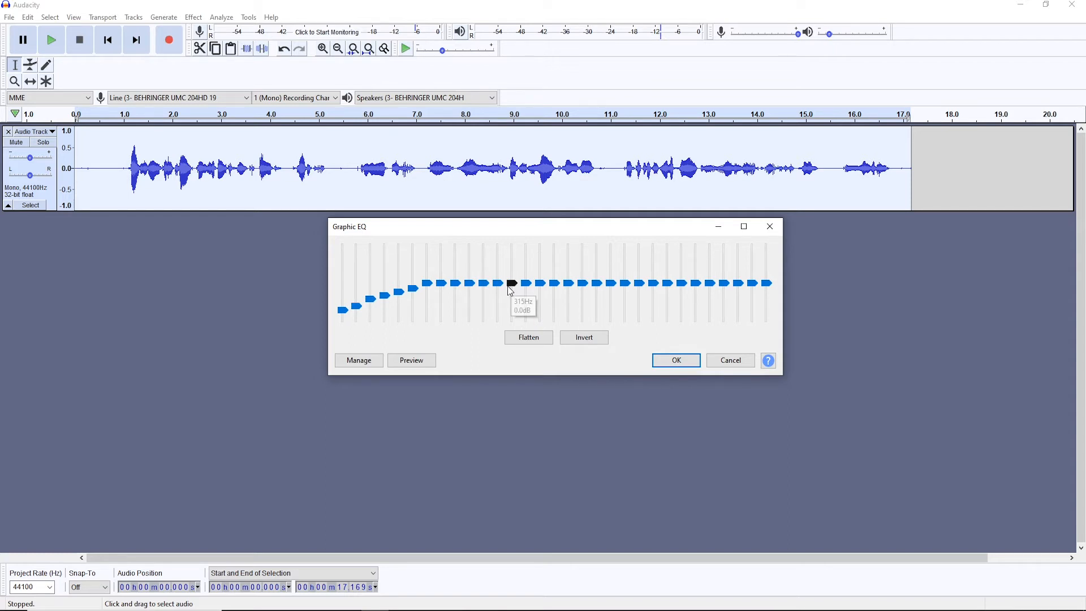
mouse_move(499, 288)
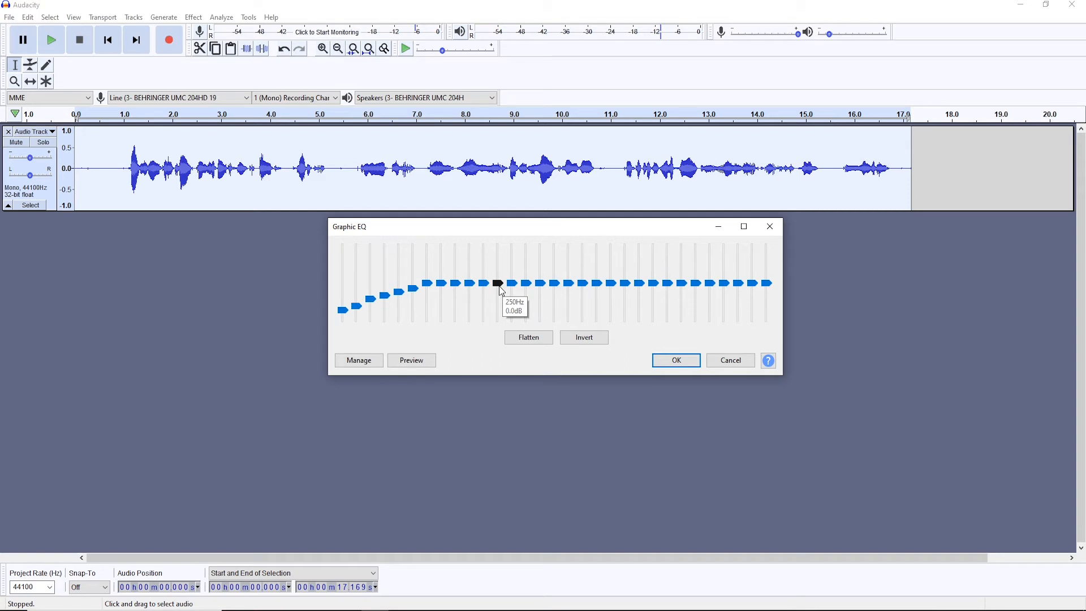
mouse_move(506, 289)
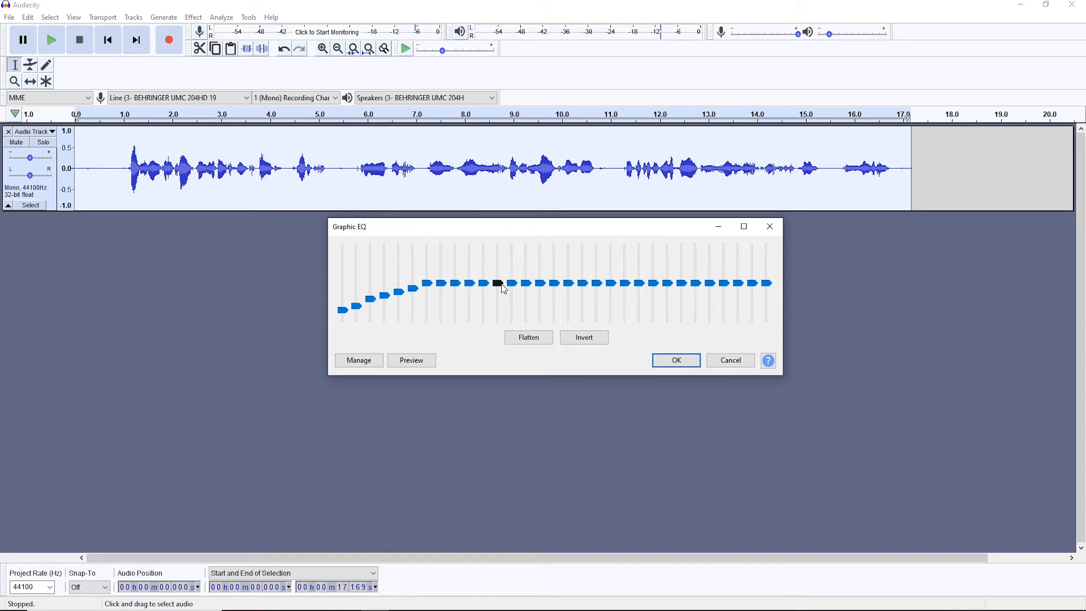
mouse_move(498, 284)
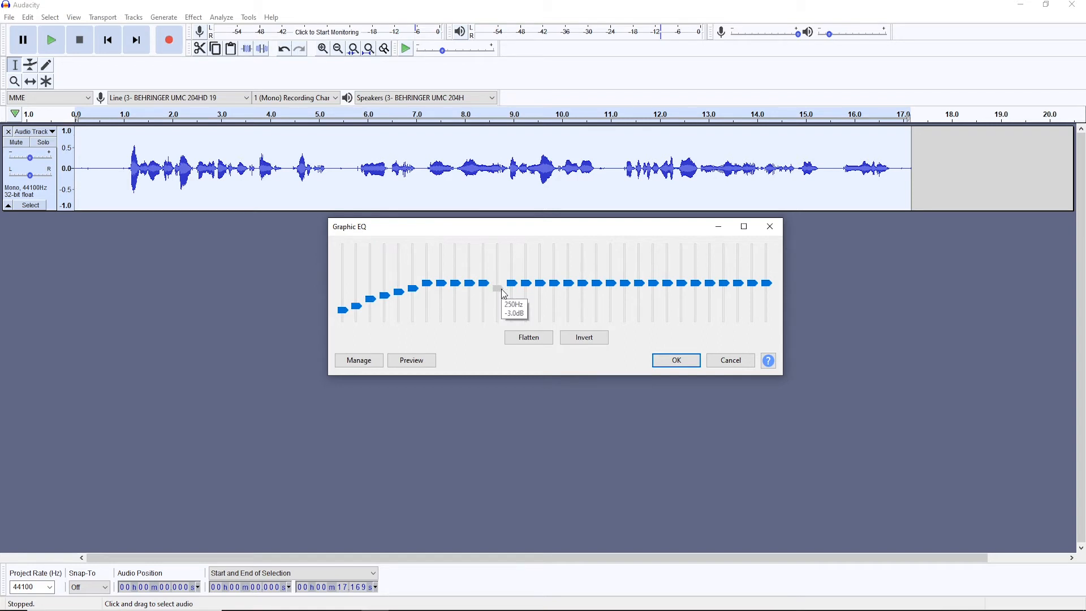
mouse_move(502, 294)
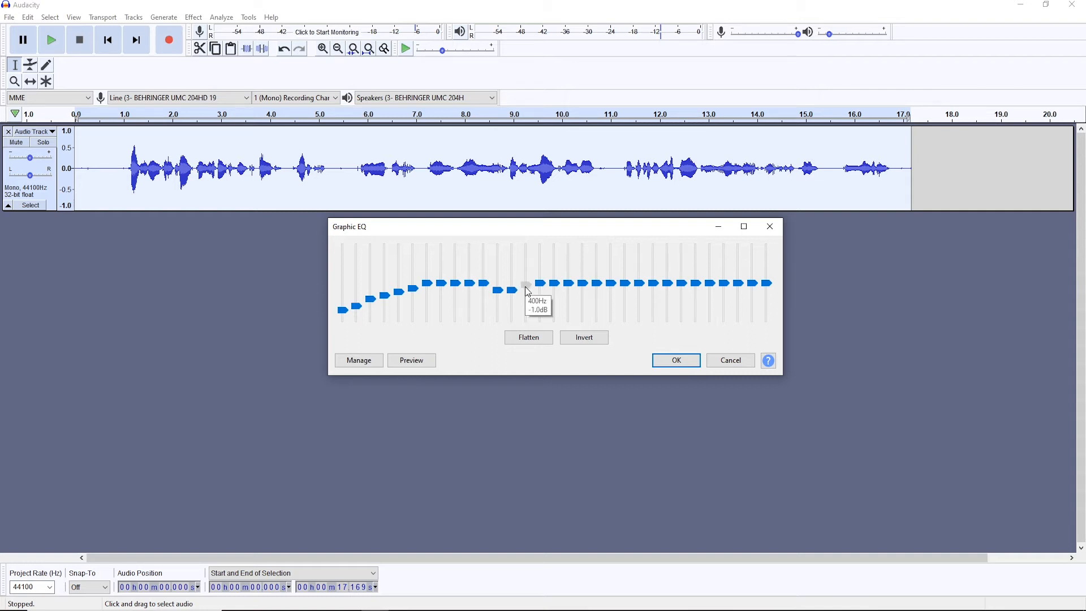
mouse_move(485, 288)
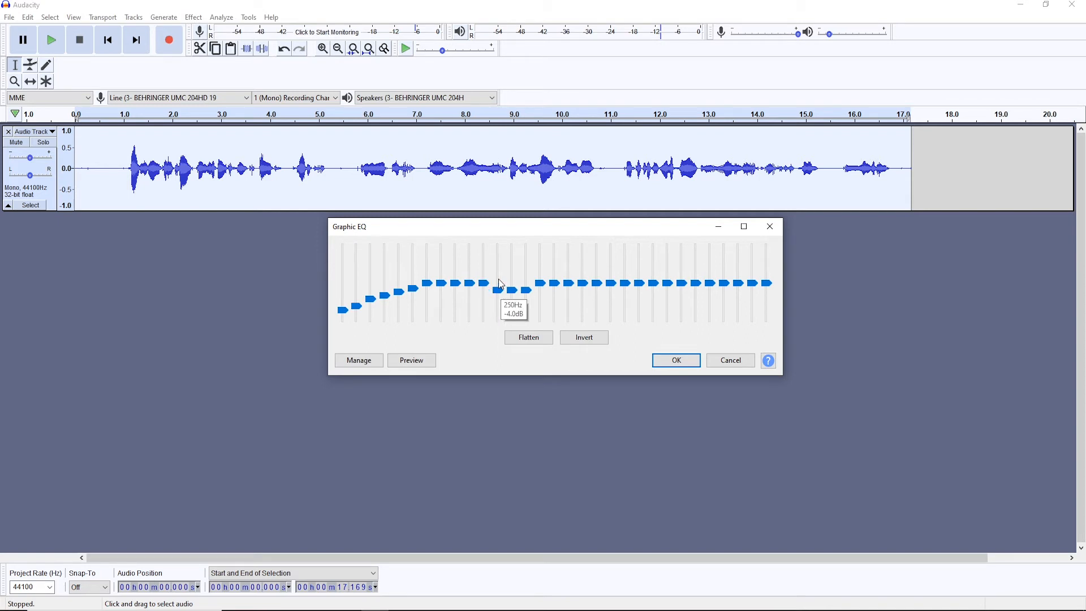
mouse_move(486, 284)
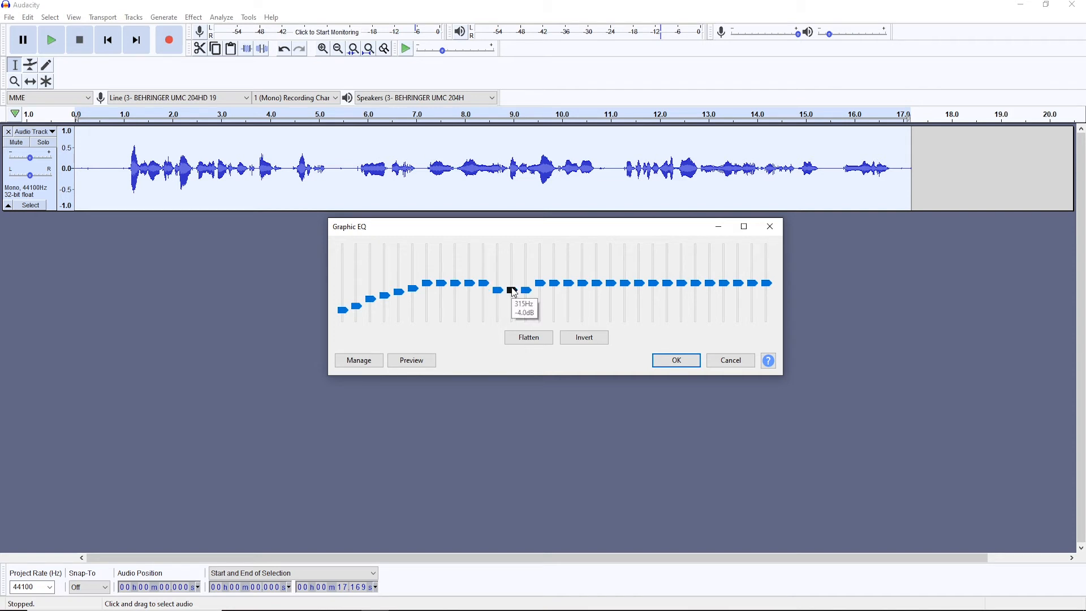
mouse_move(525, 290)
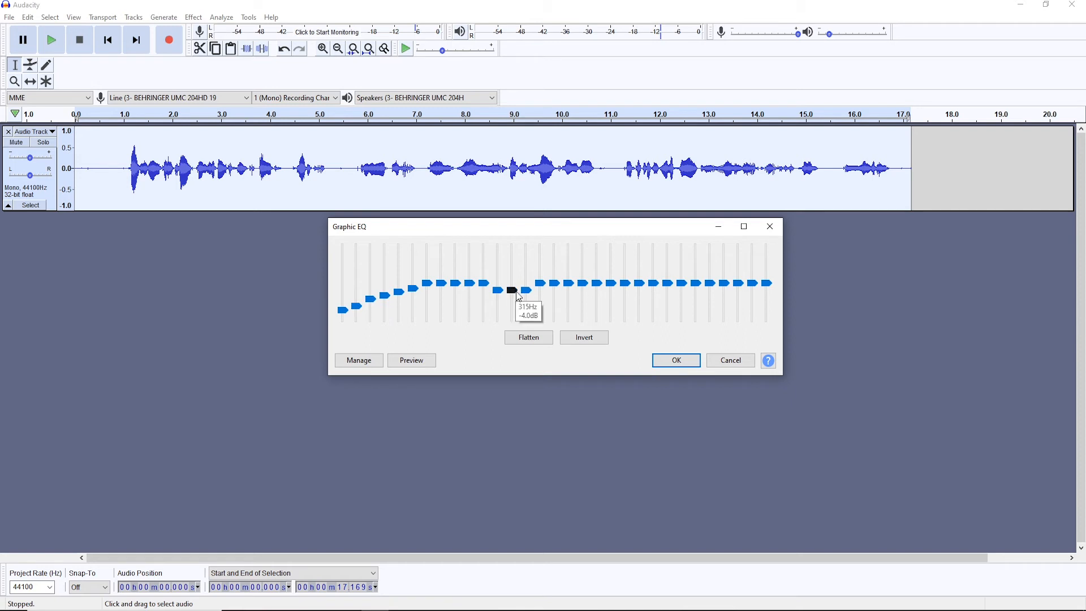
mouse_move(606, 269)
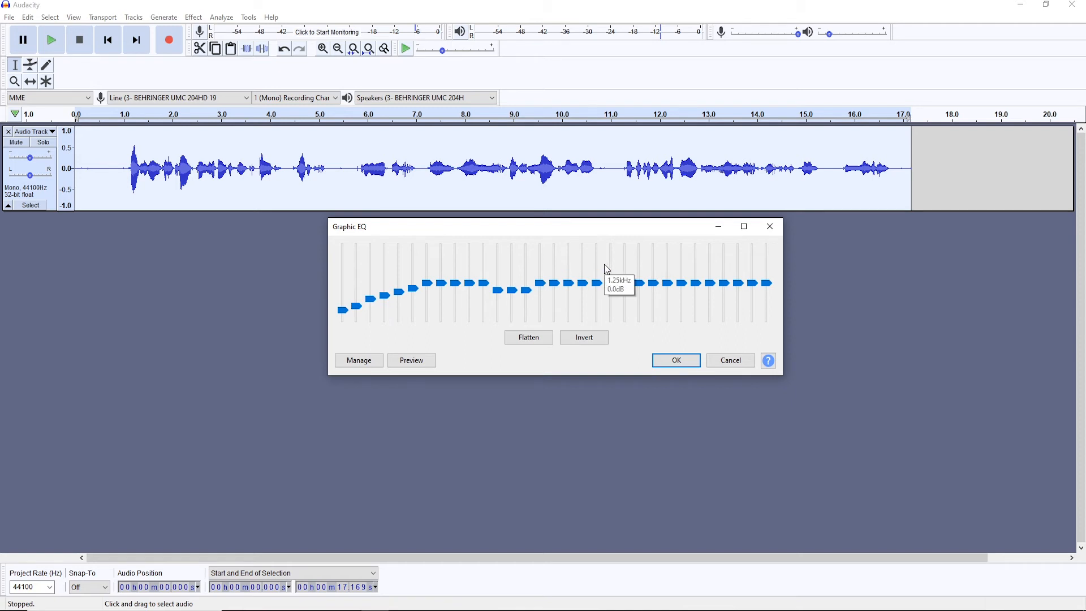
mouse_move(633, 270)
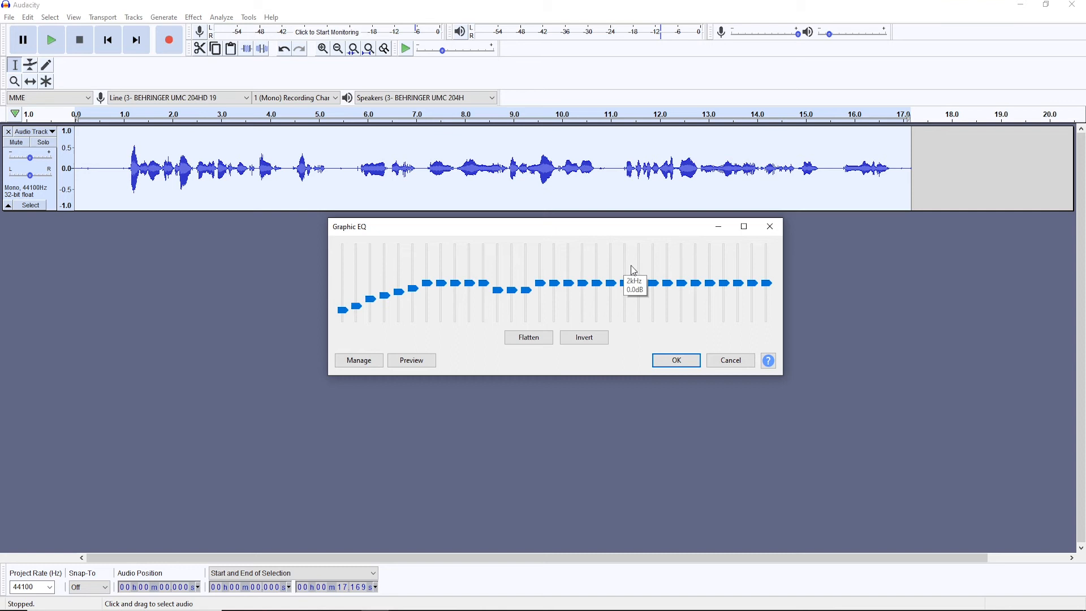
mouse_move(689, 265)
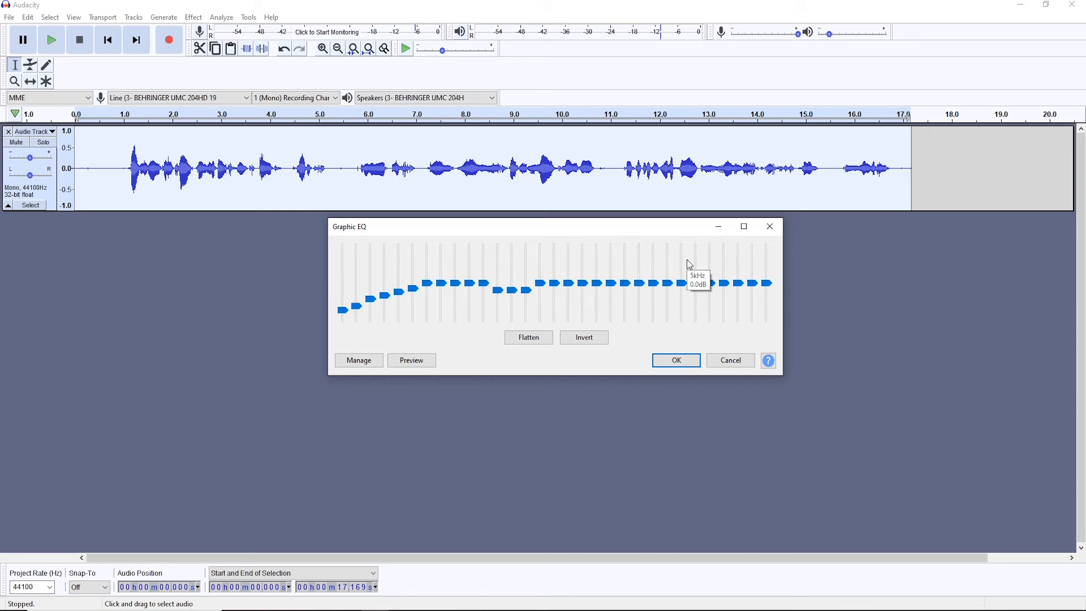
mouse_move(646, 260)
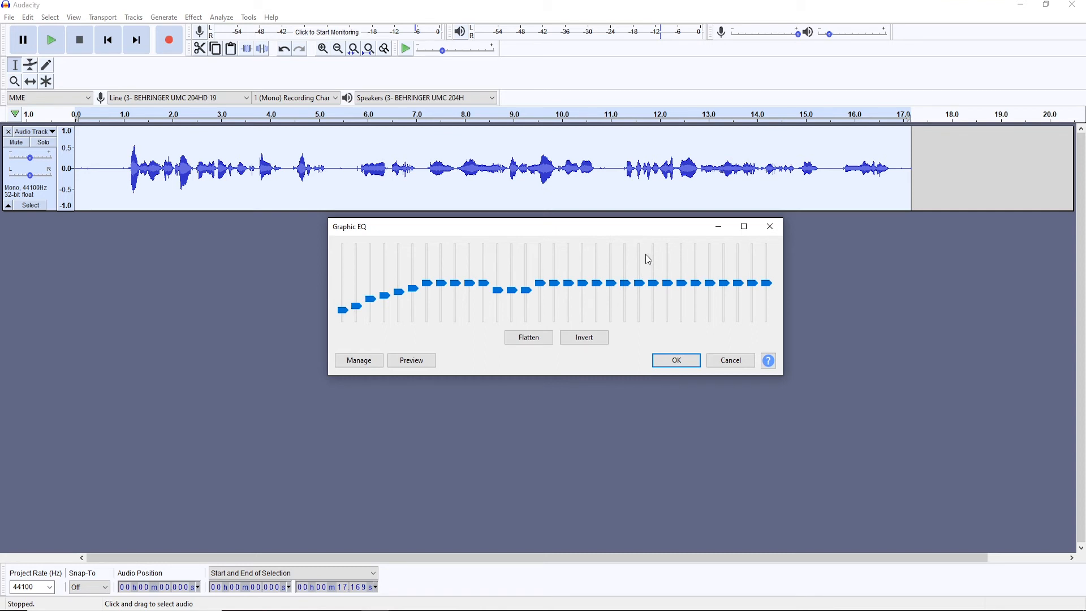
mouse_move(601, 269)
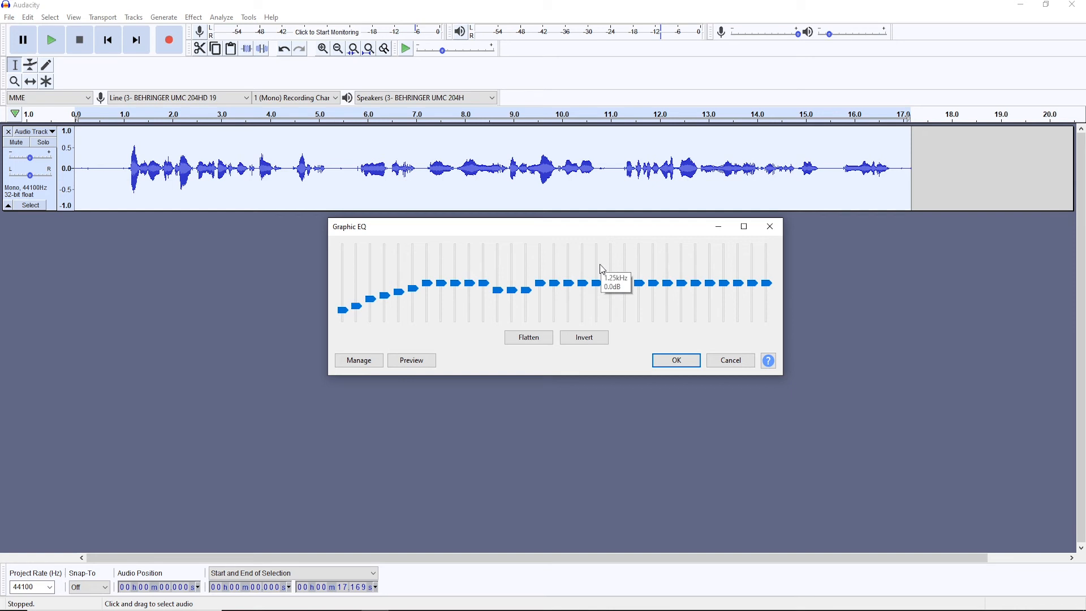
mouse_move(624, 284)
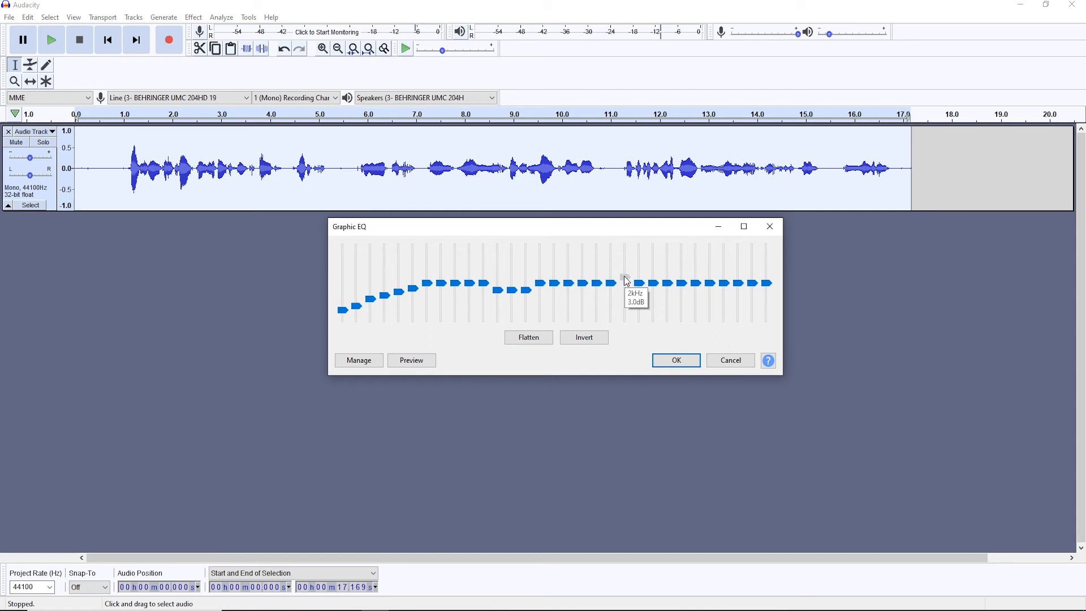
mouse_move(625, 281)
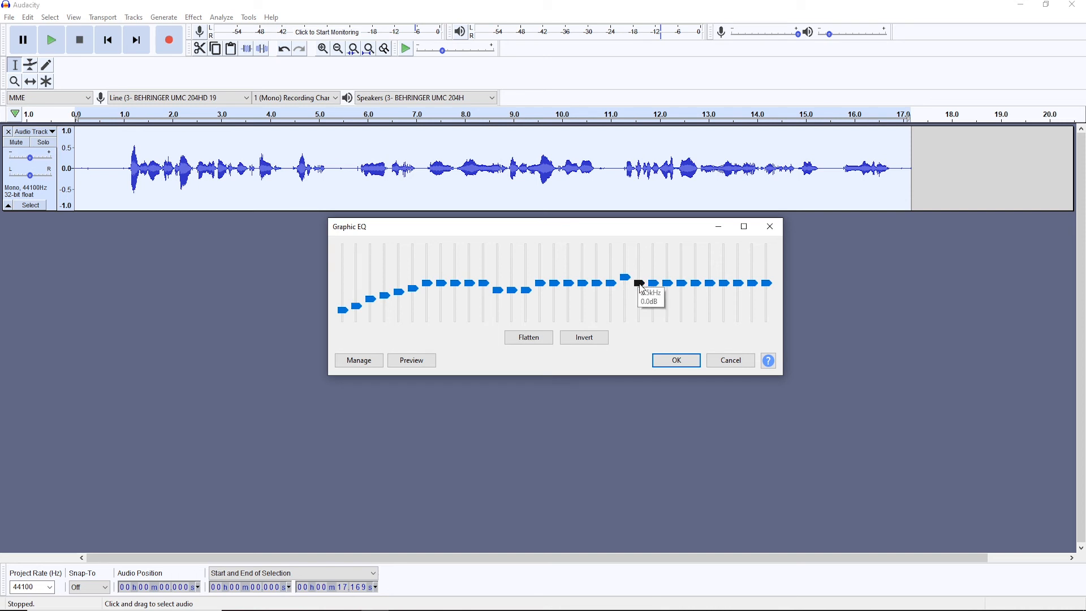
mouse_move(655, 287)
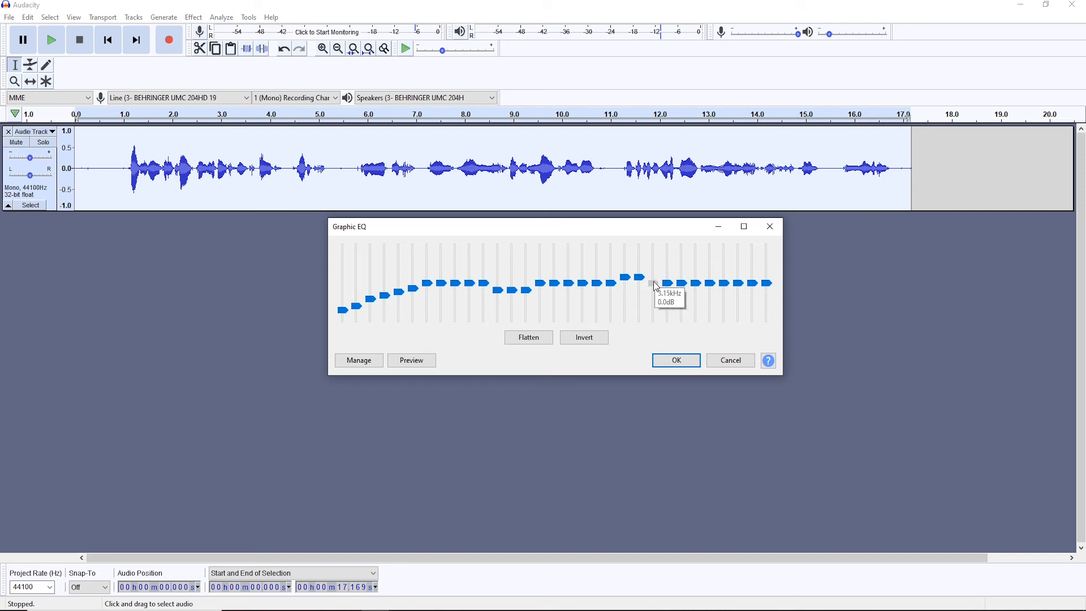
mouse_move(669, 289)
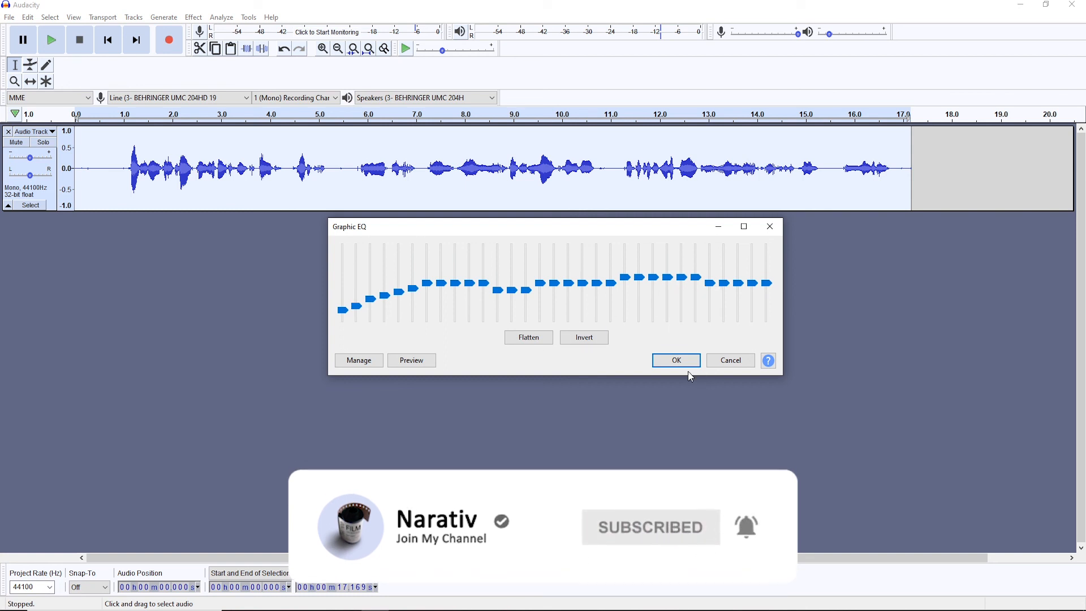
- Confirm the Graphic EQ curve with OK, leaving the equalized voice waveform in view
left_click(674, 359)
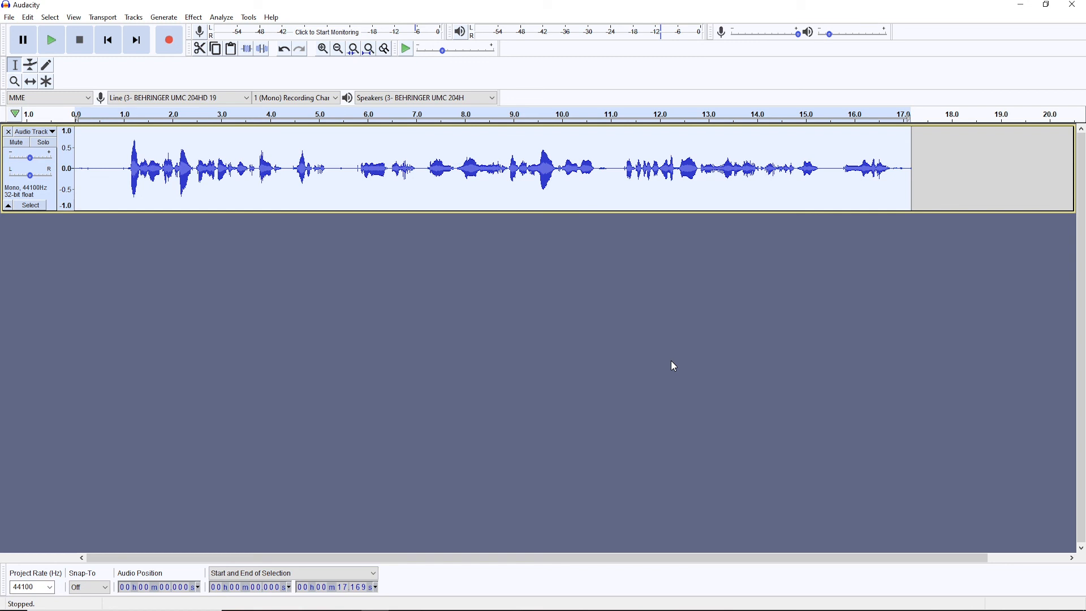
mouse_move(150, 181)
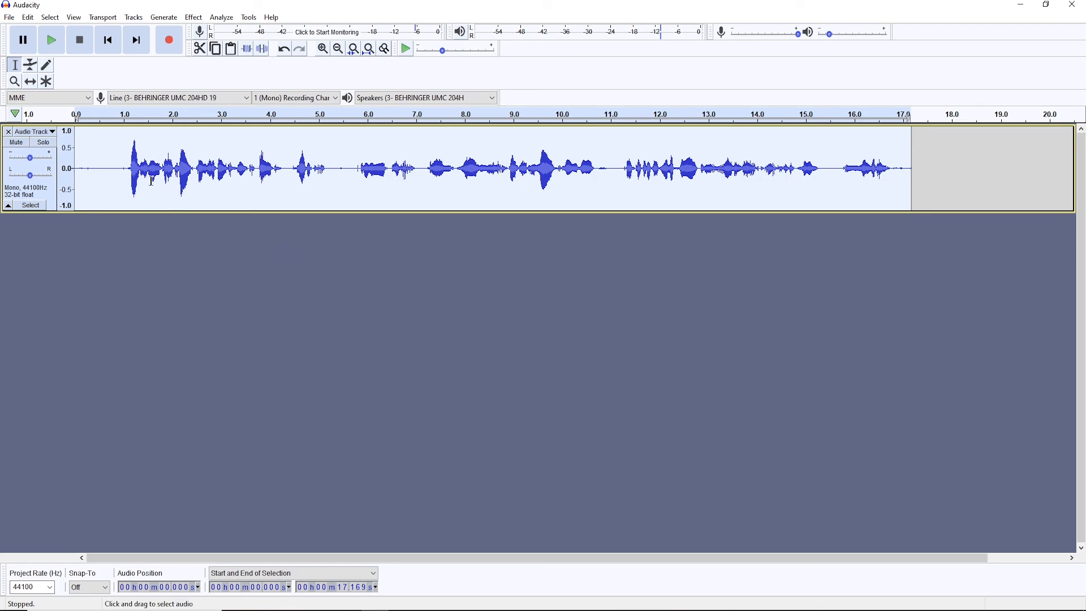